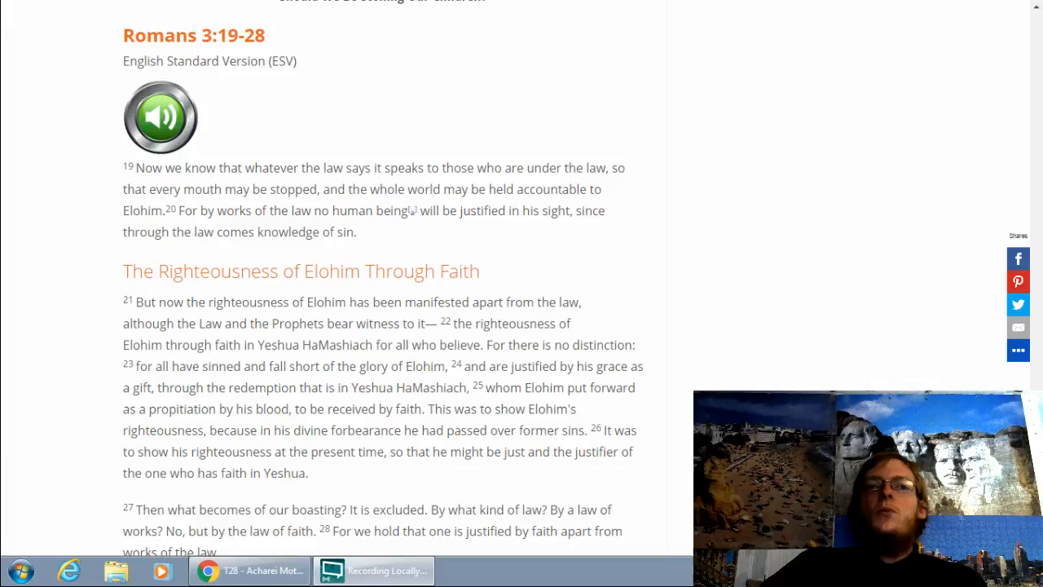
pyautogui.scroll(-3)
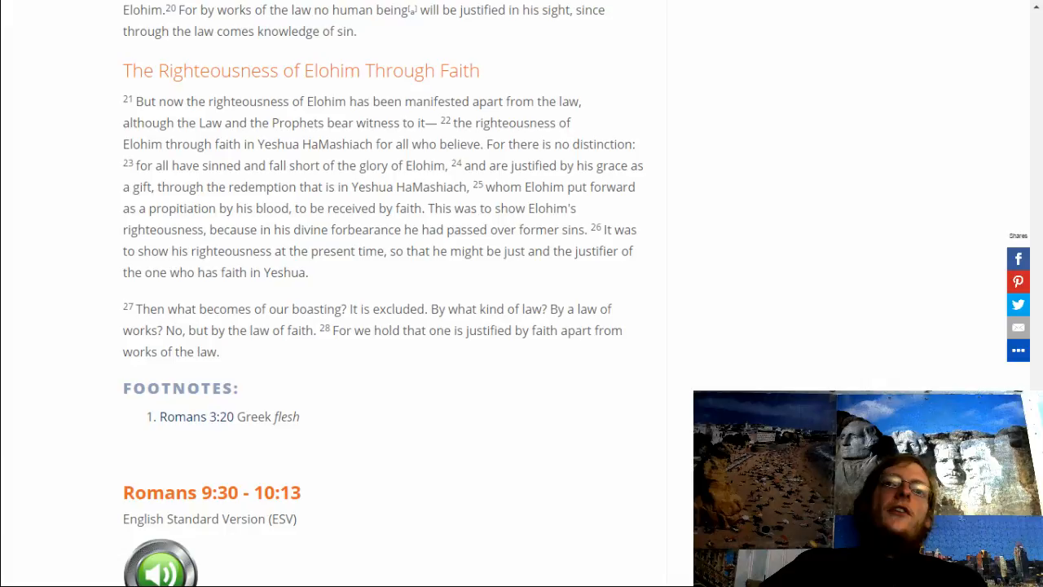
pyautogui.scroll(-3)
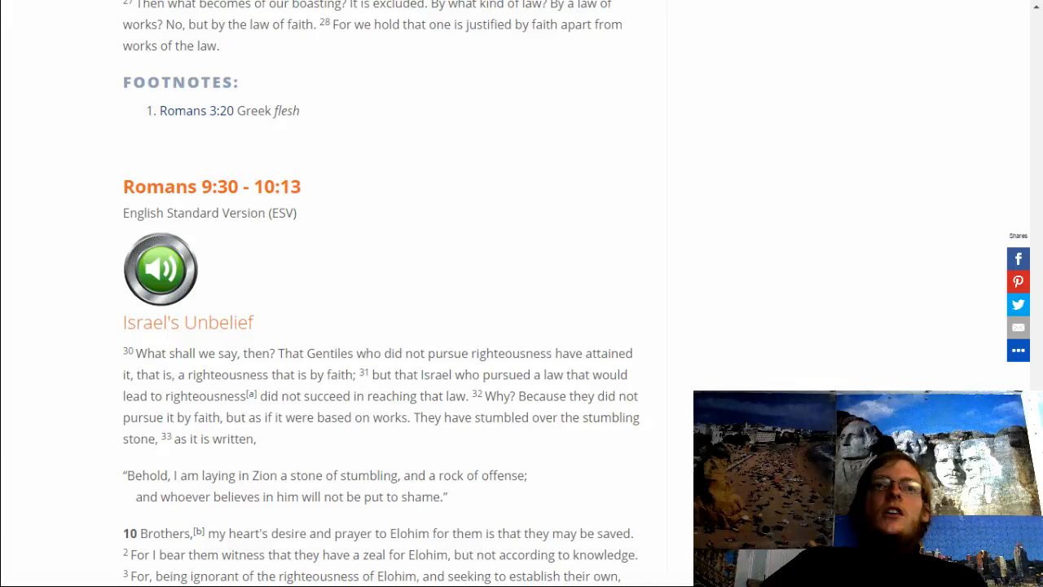
pyautogui.scroll(-3)
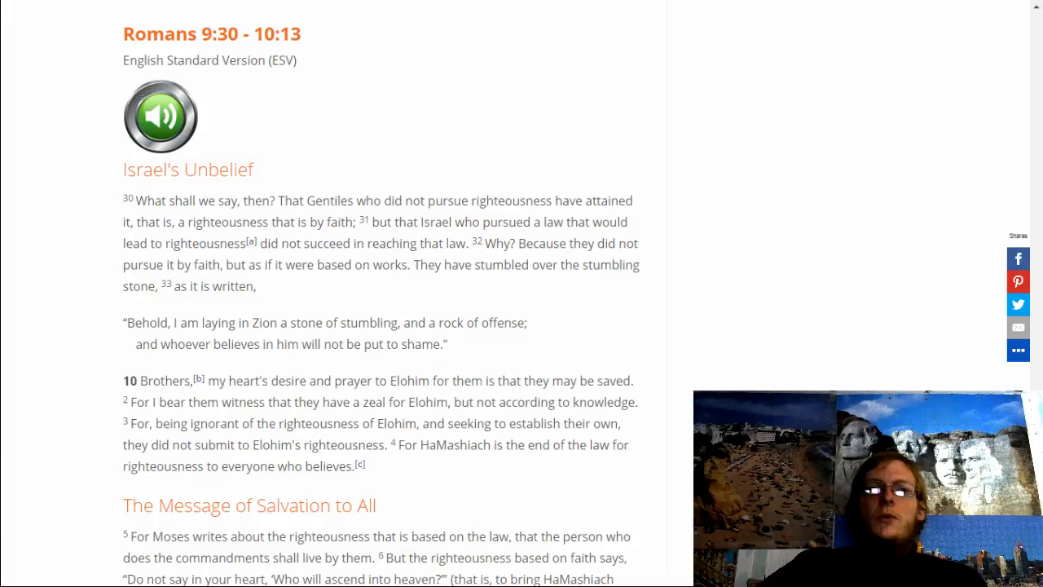
pyautogui.scroll(-3)
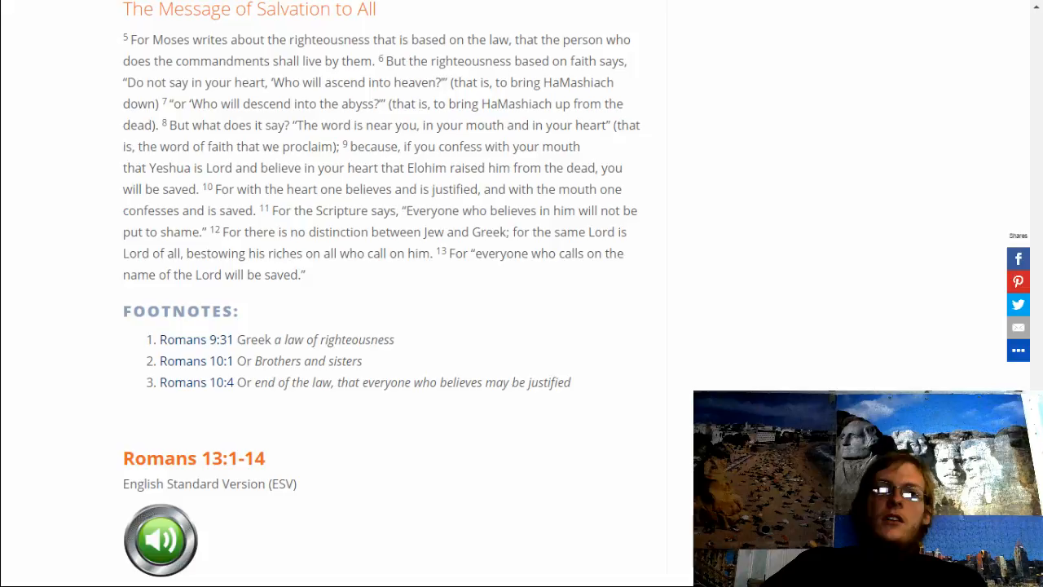
pyautogui.scroll(-3)
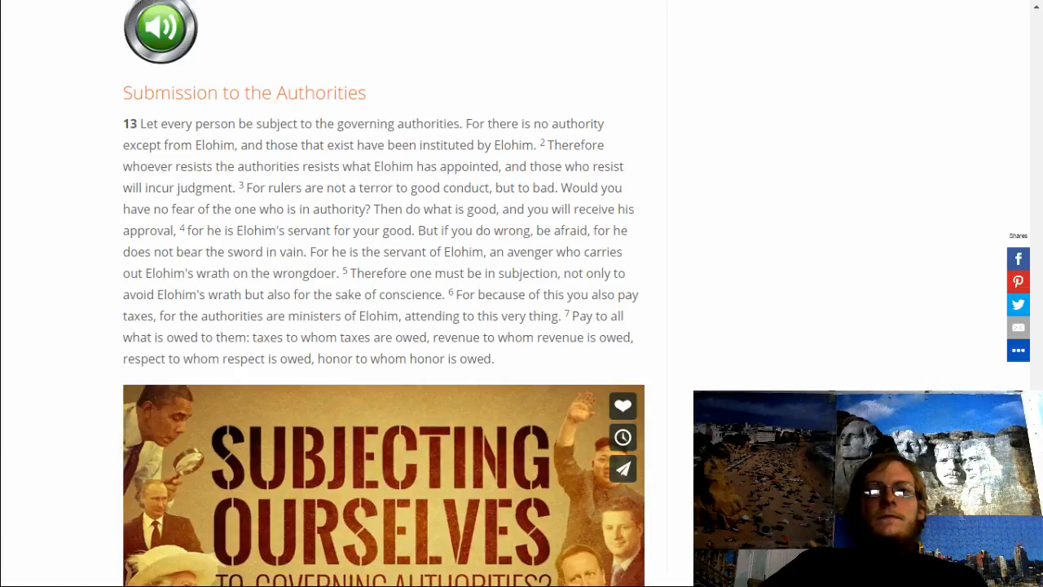
pyautogui.scroll(-3)
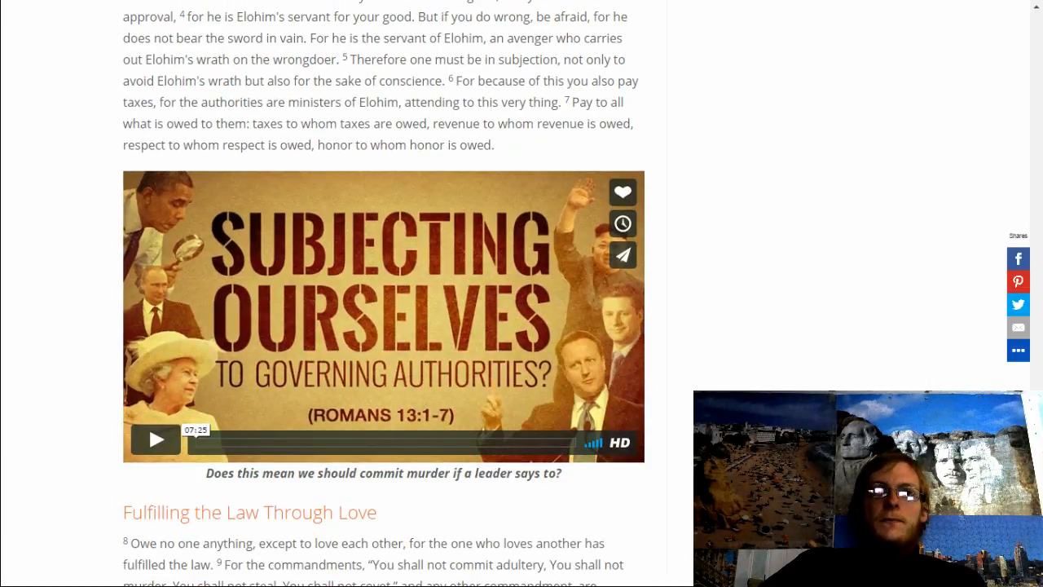
pyautogui.scroll(3)
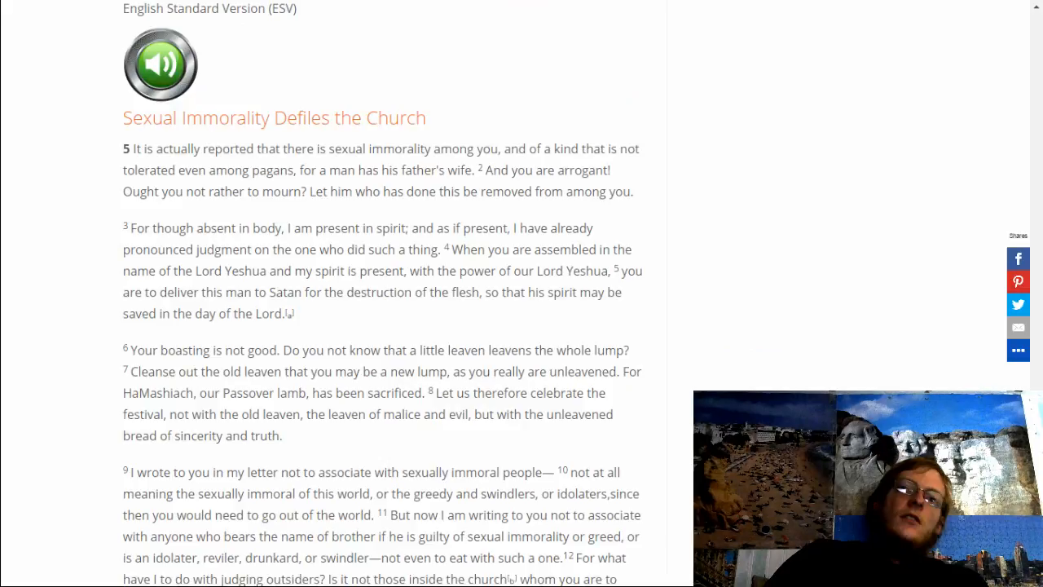
pyautogui.scroll(-3)
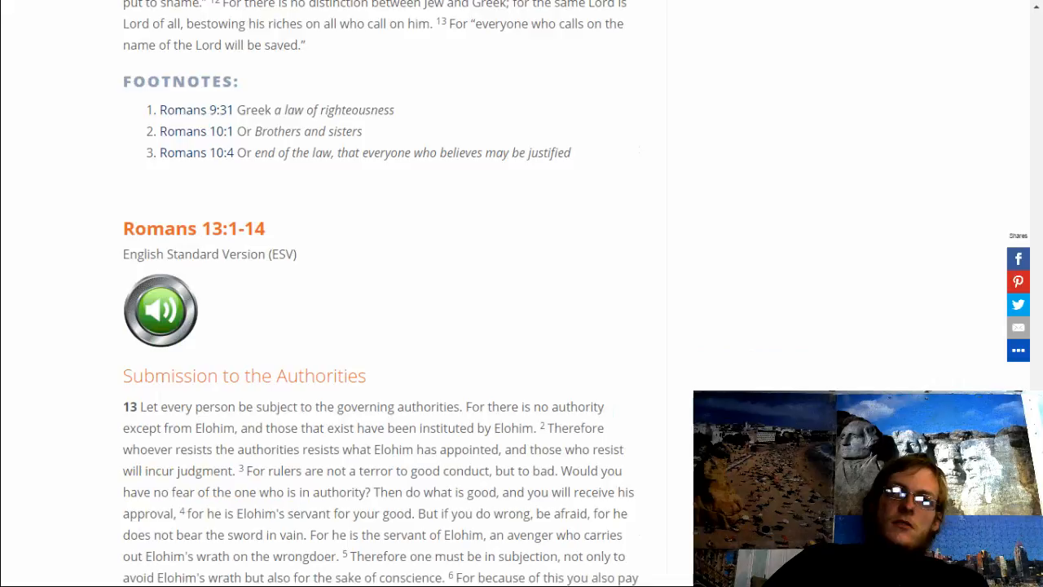
pyautogui.scroll(3)
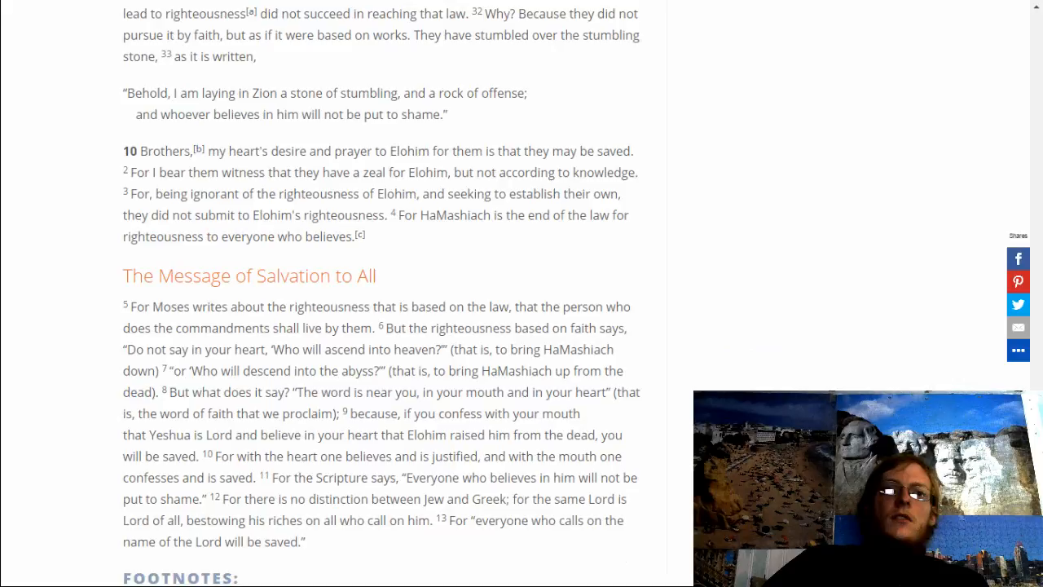
pyautogui.scroll(-3)
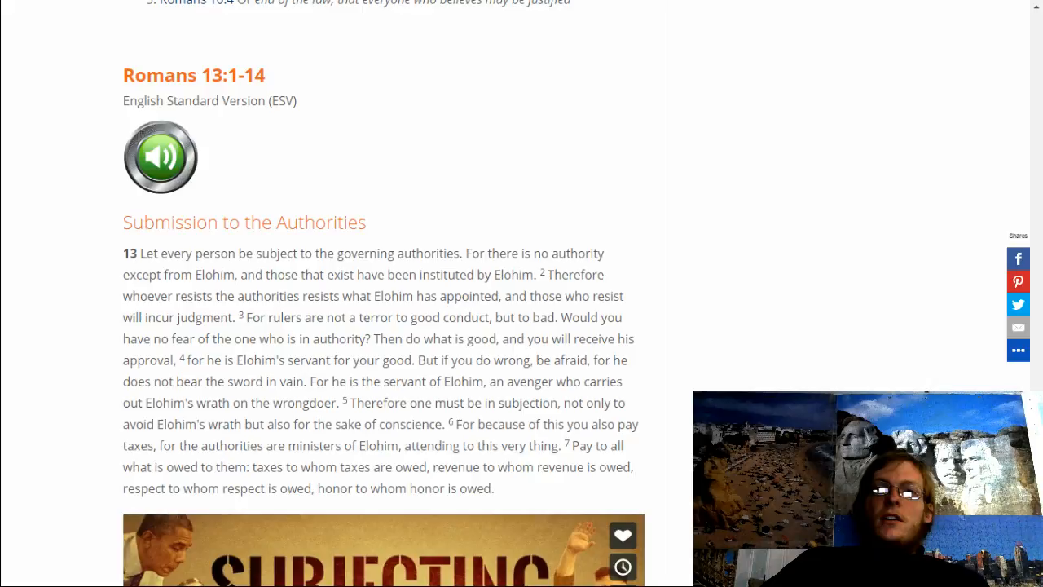
pyautogui.scroll(-3)
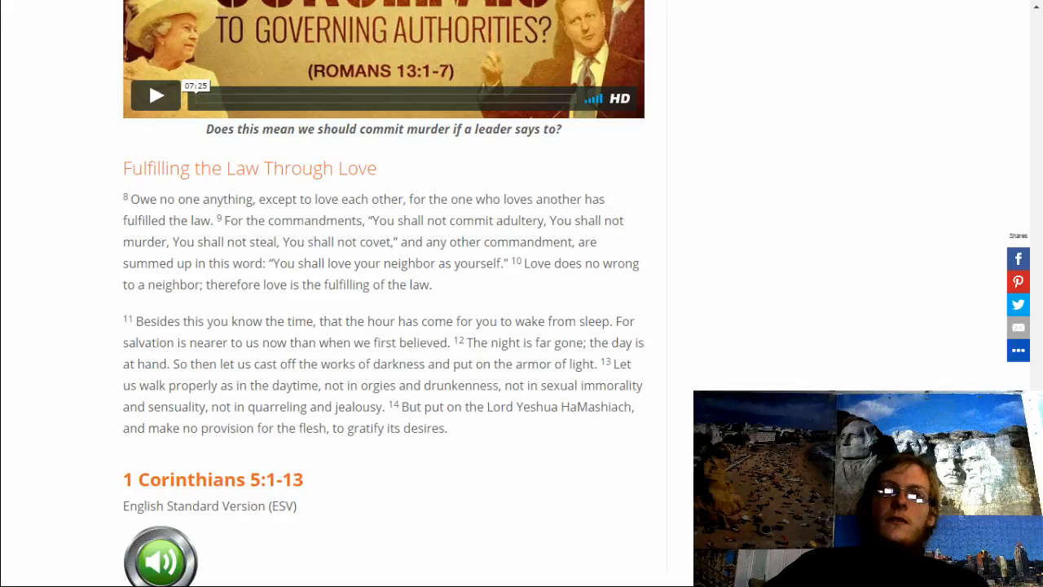
pyautogui.scroll(-3)
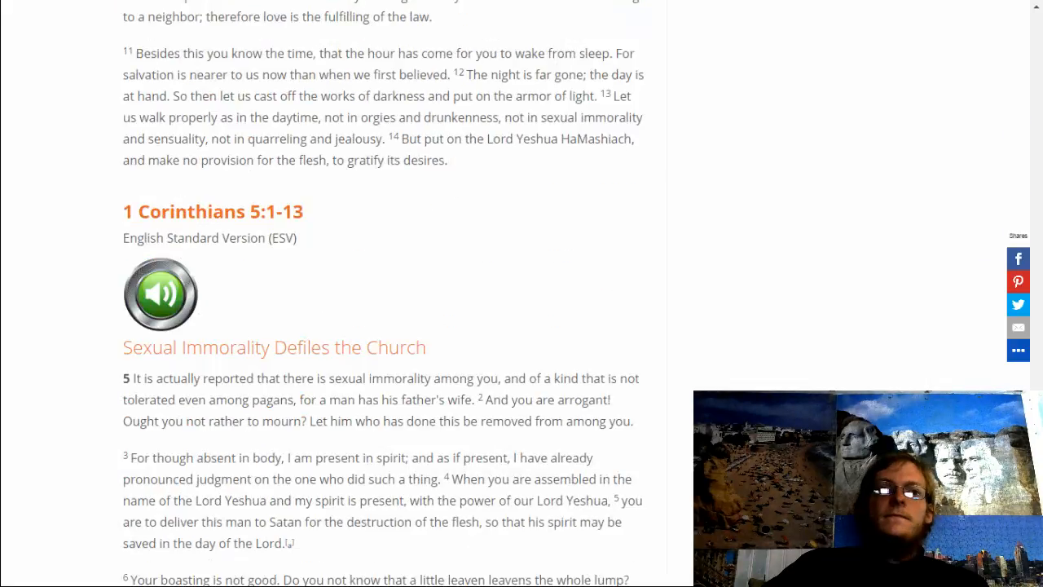
pyautogui.scroll(-3)
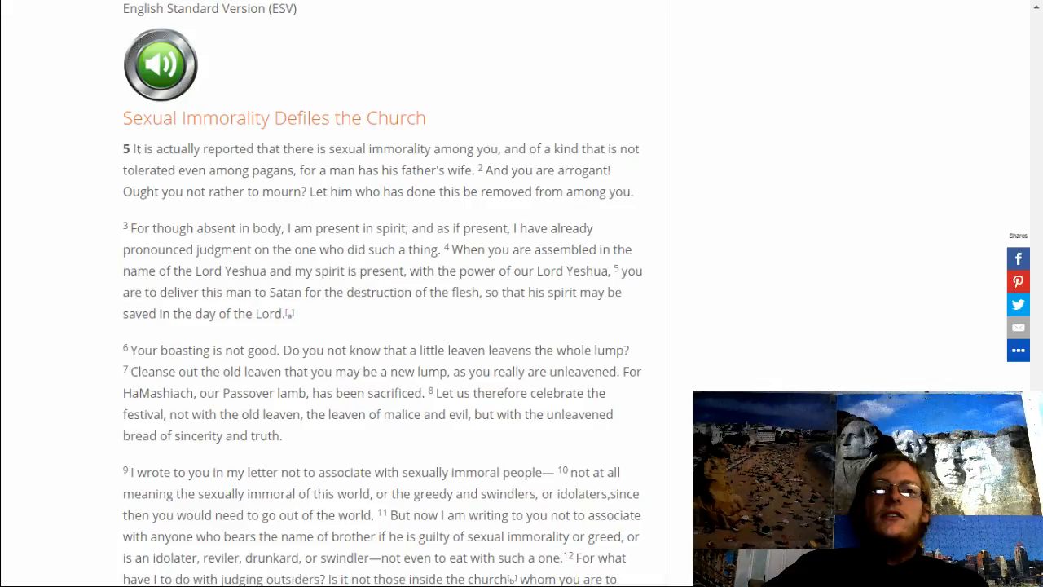
pyautogui.scroll(-3)
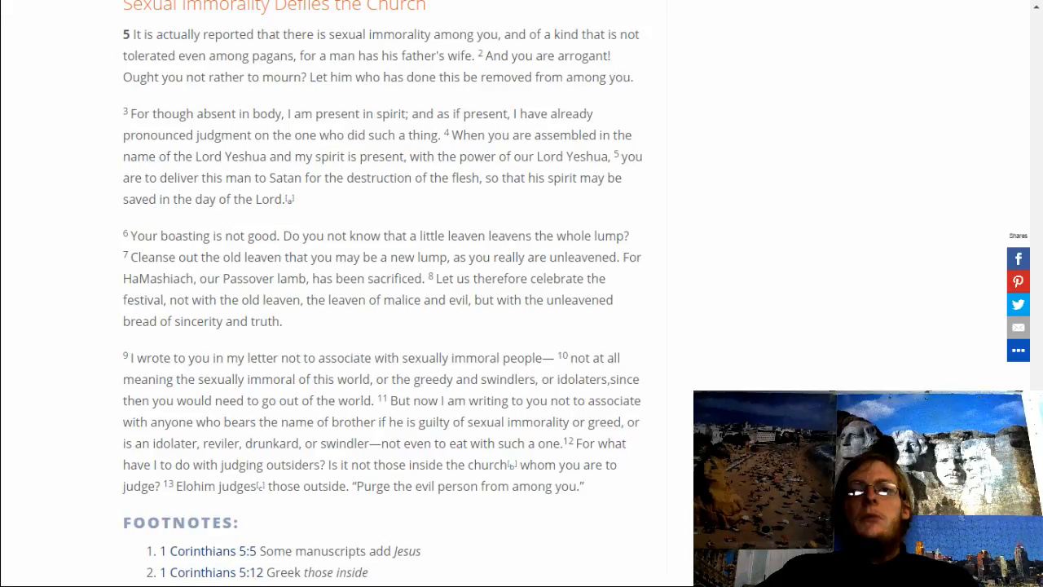
pyautogui.scroll(-3)
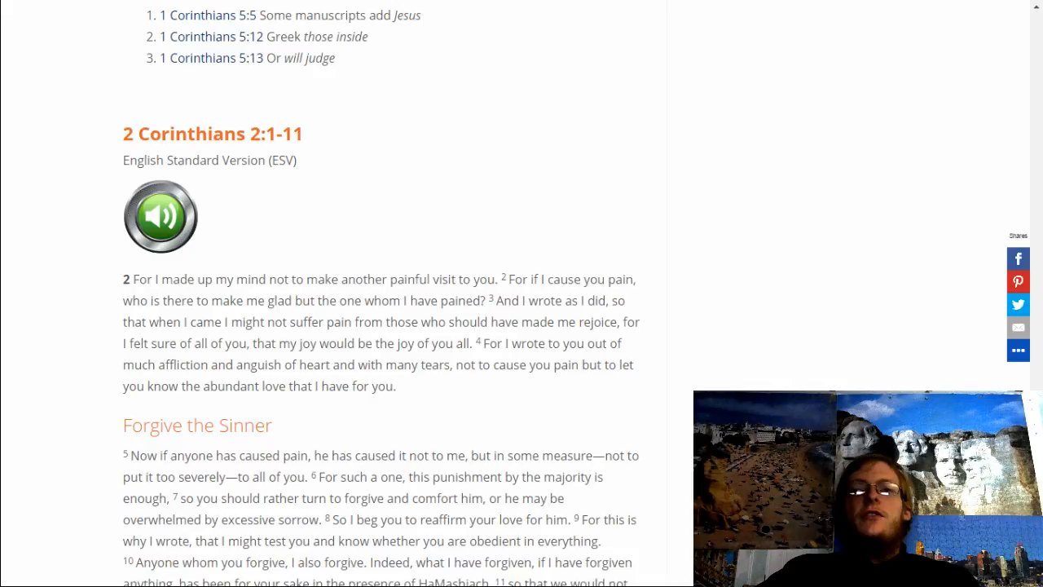
pyautogui.scroll(3)
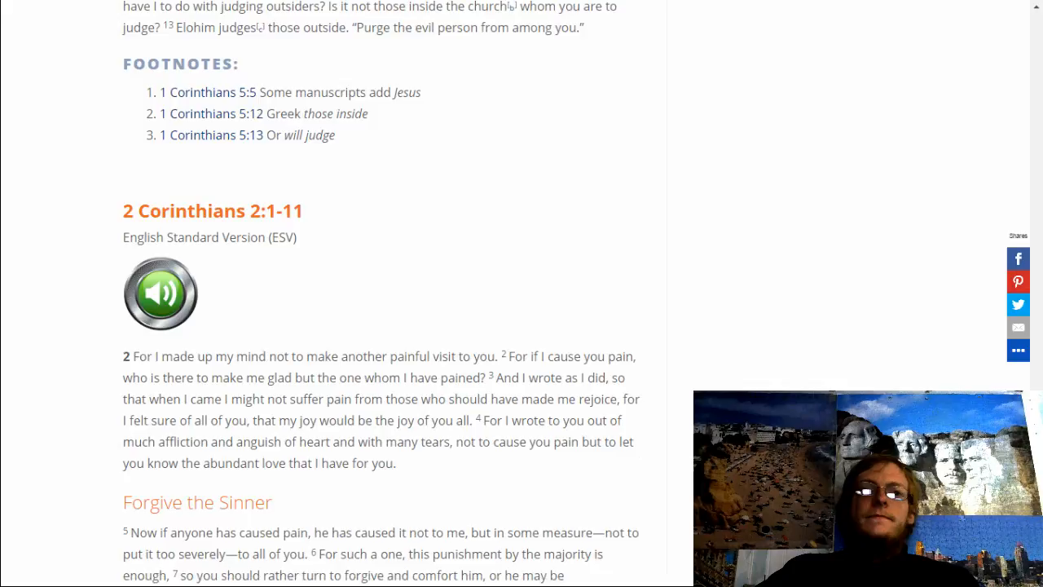
pyautogui.scroll(-3)
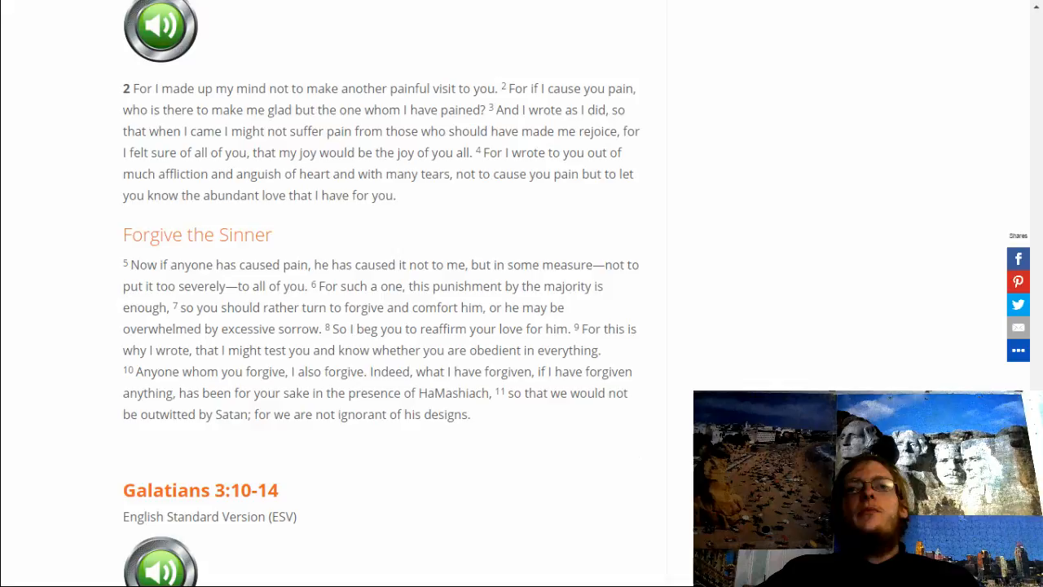